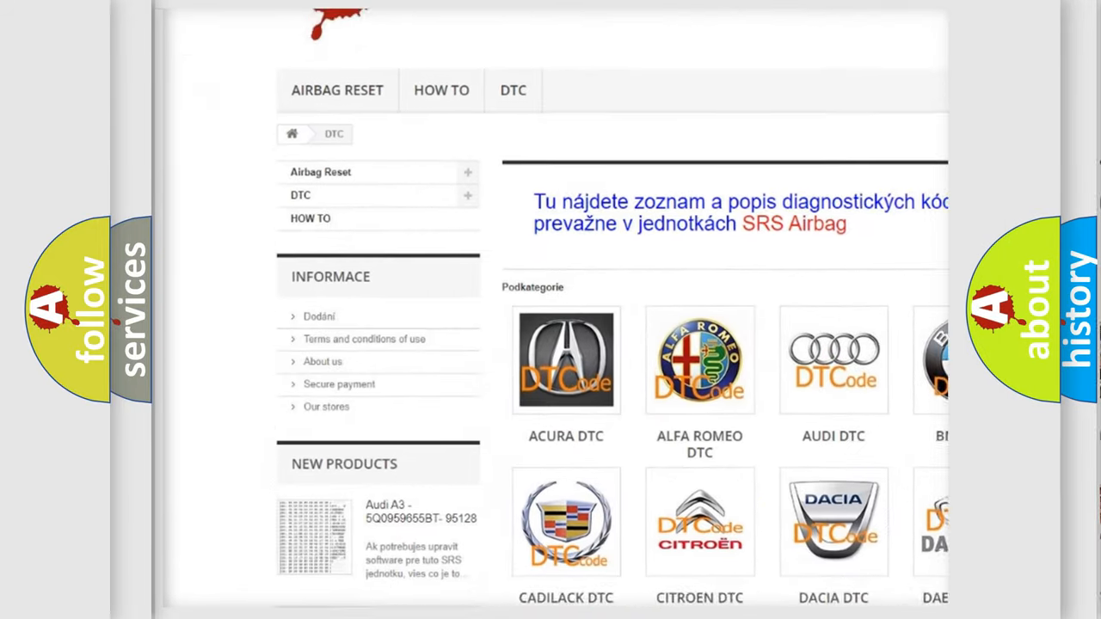
scroll("down", 3)
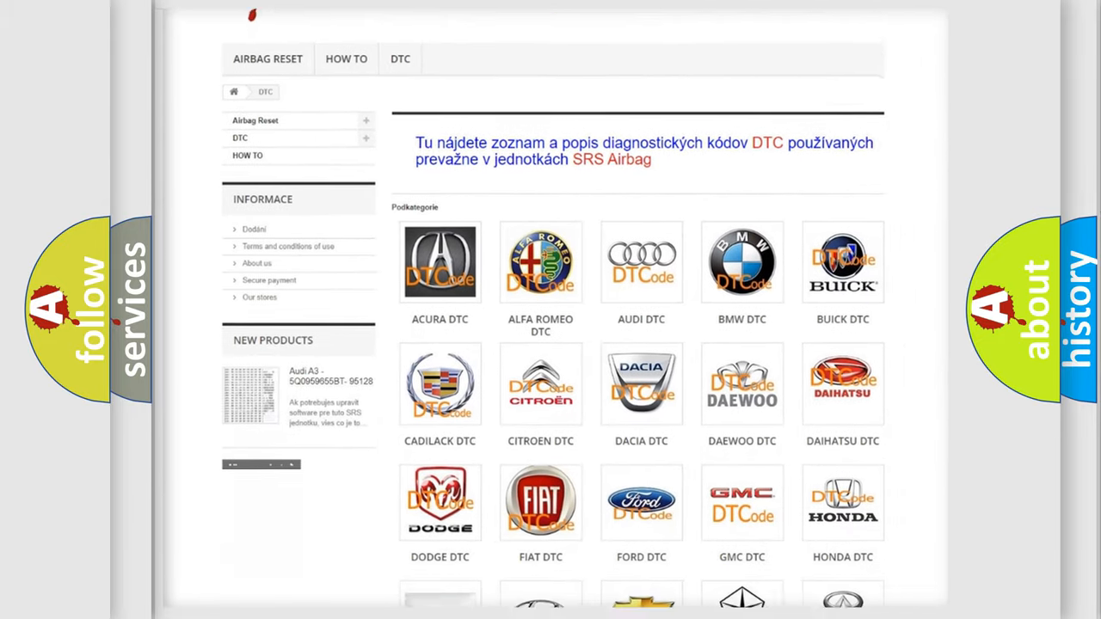
scroll("down", 3)
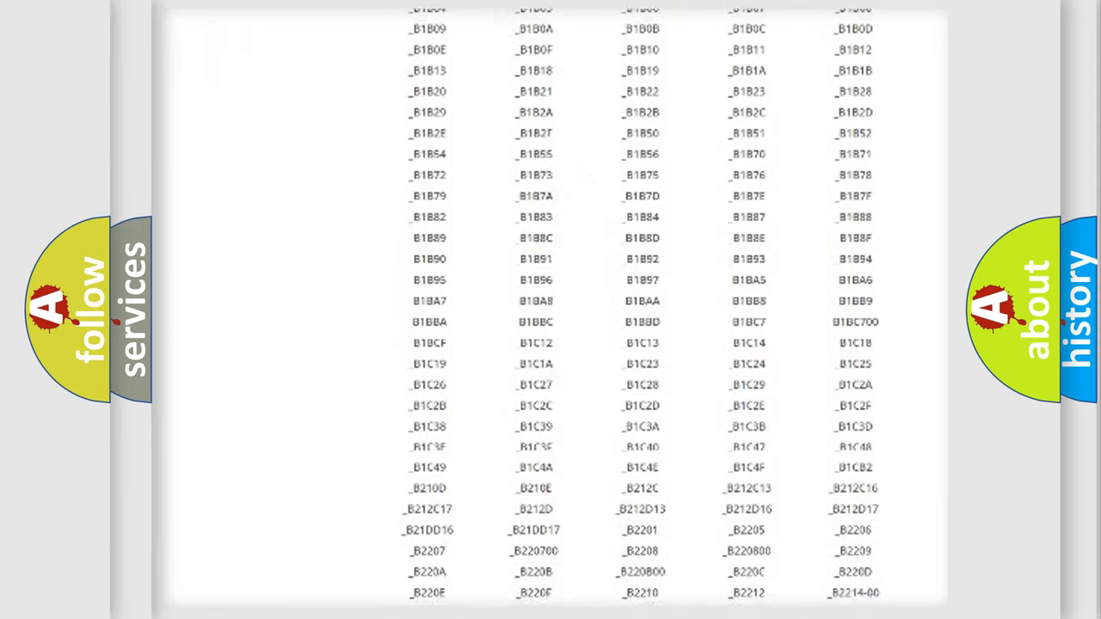
scroll("down", 3)
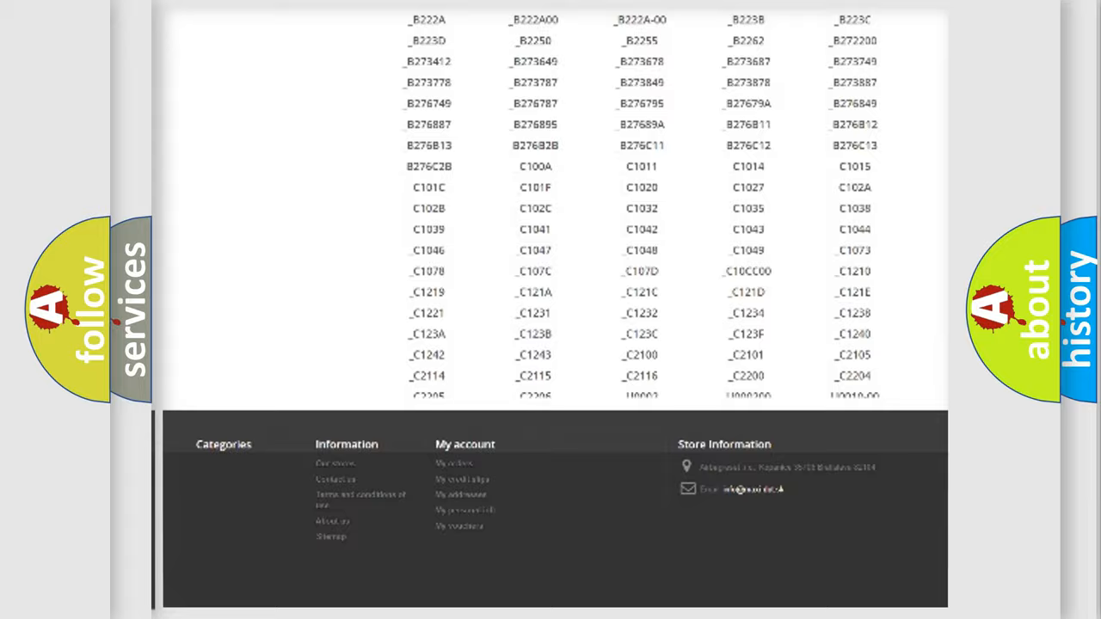